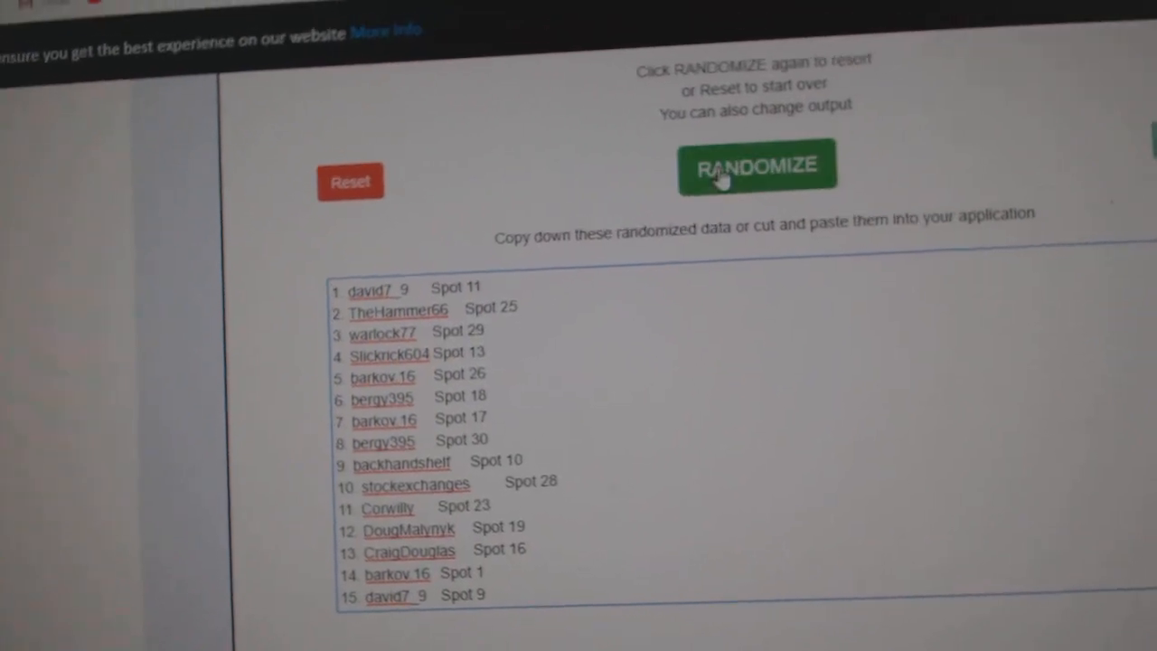
Reshuffle the username and spot number list into a new random order
click(755, 167)
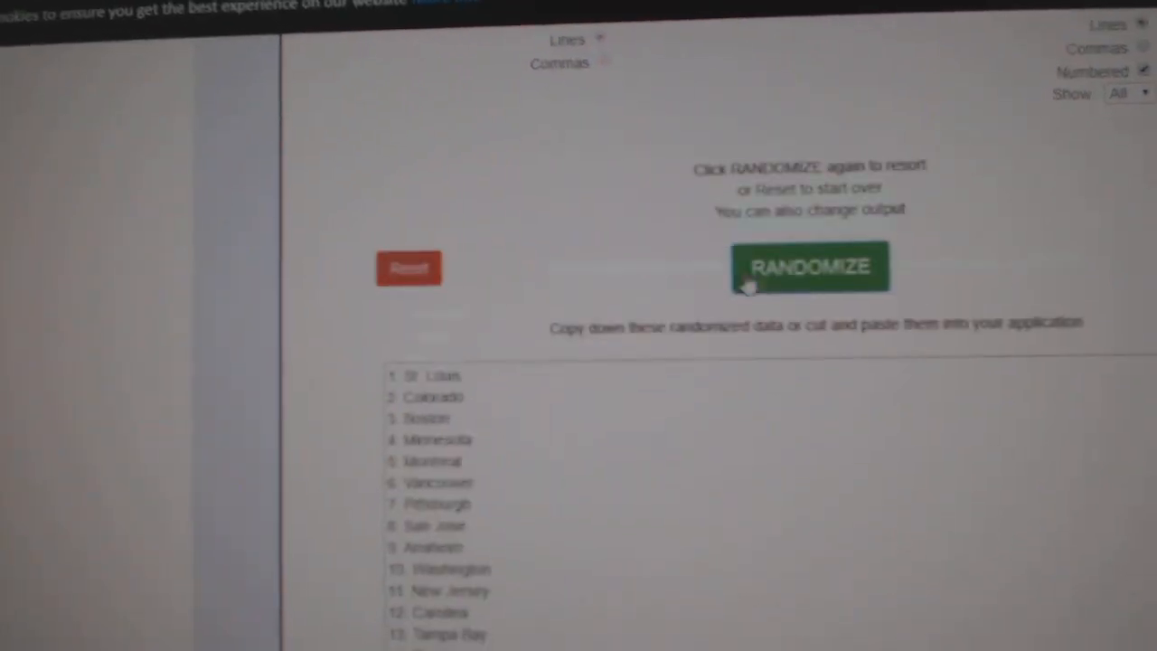
Re-randomize the hockey team list so it starts with Pittsburgh, Chicago and Columbus
click(810, 266)
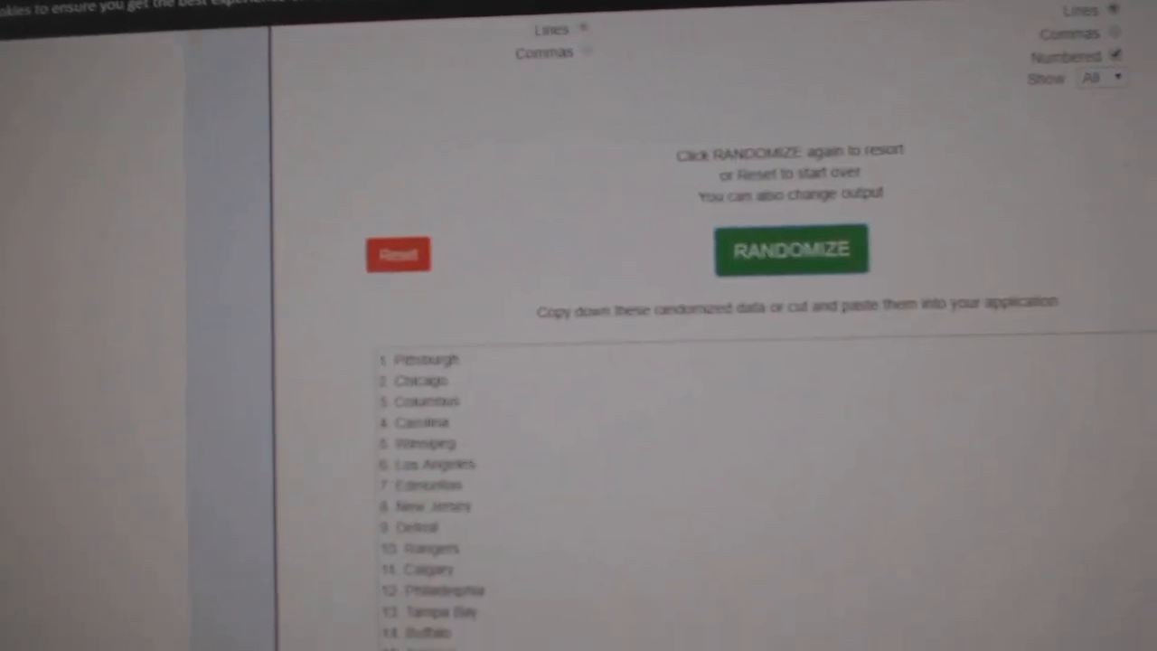